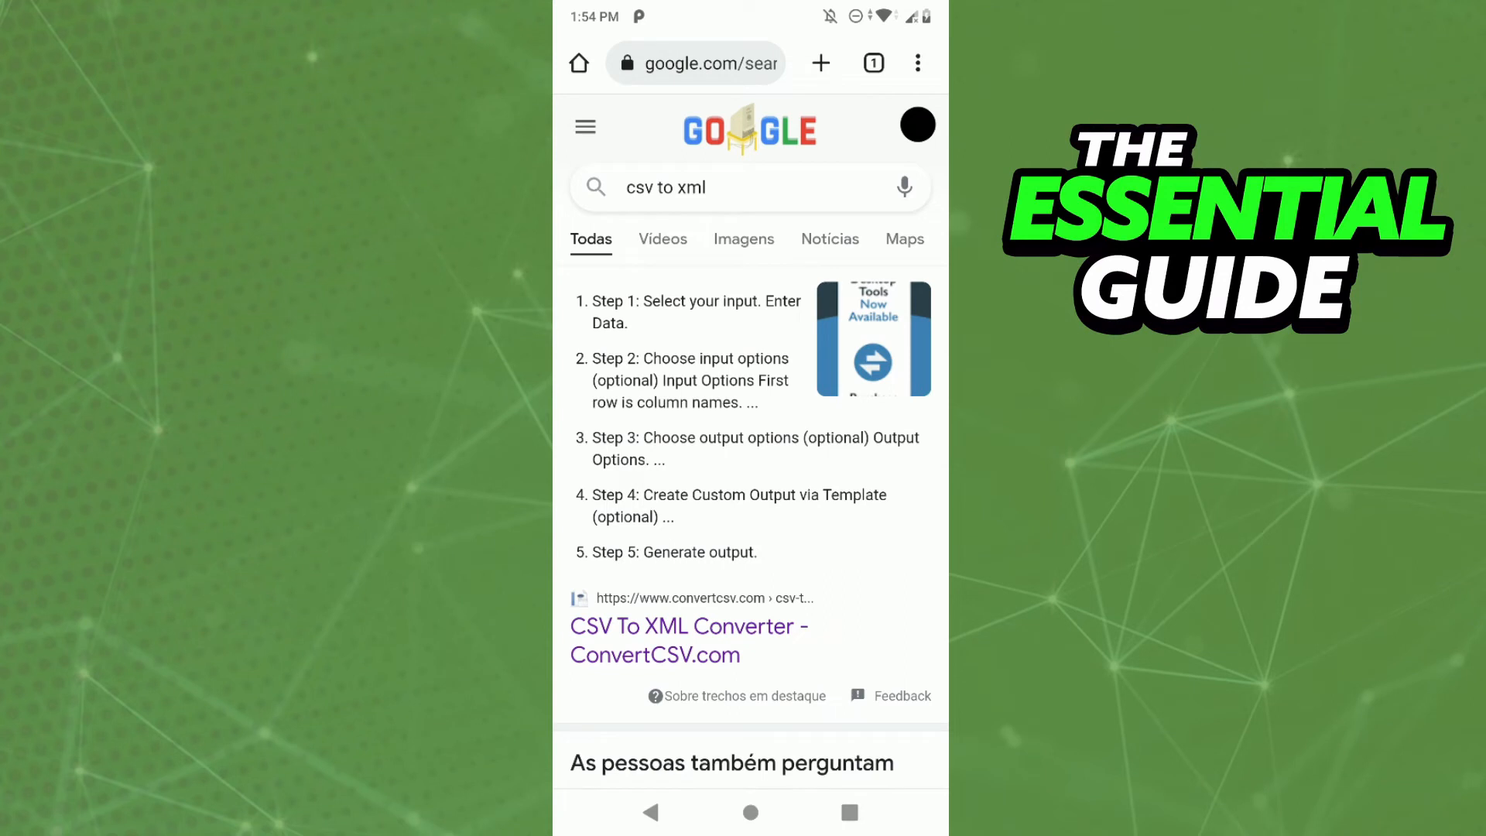
- Open the 'CSV To XML Converter - ConvertCSV.com' result and scroll to Step 1's empty input
scroll(down, 3)
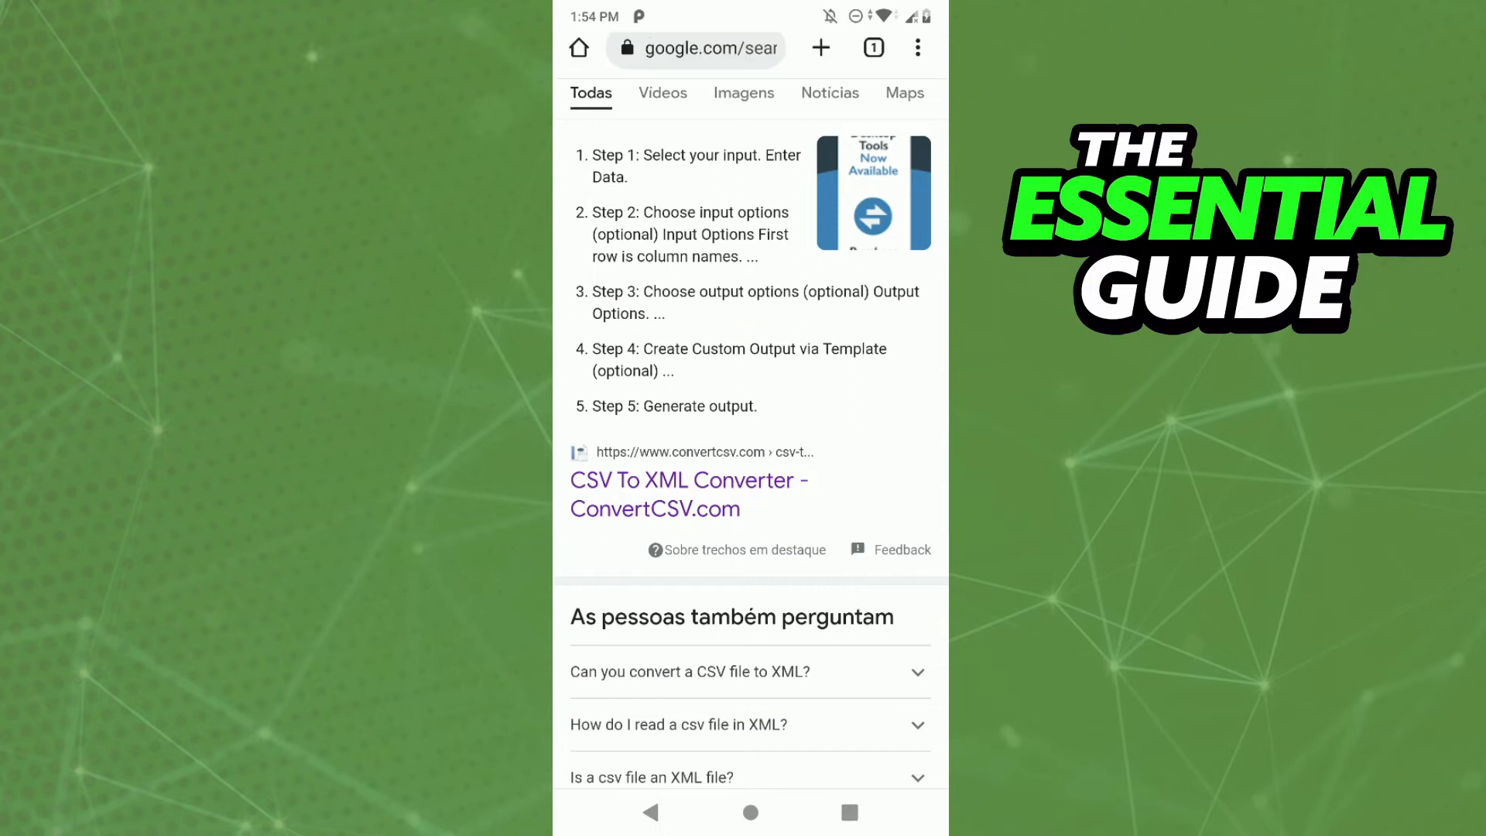
click(688, 480)
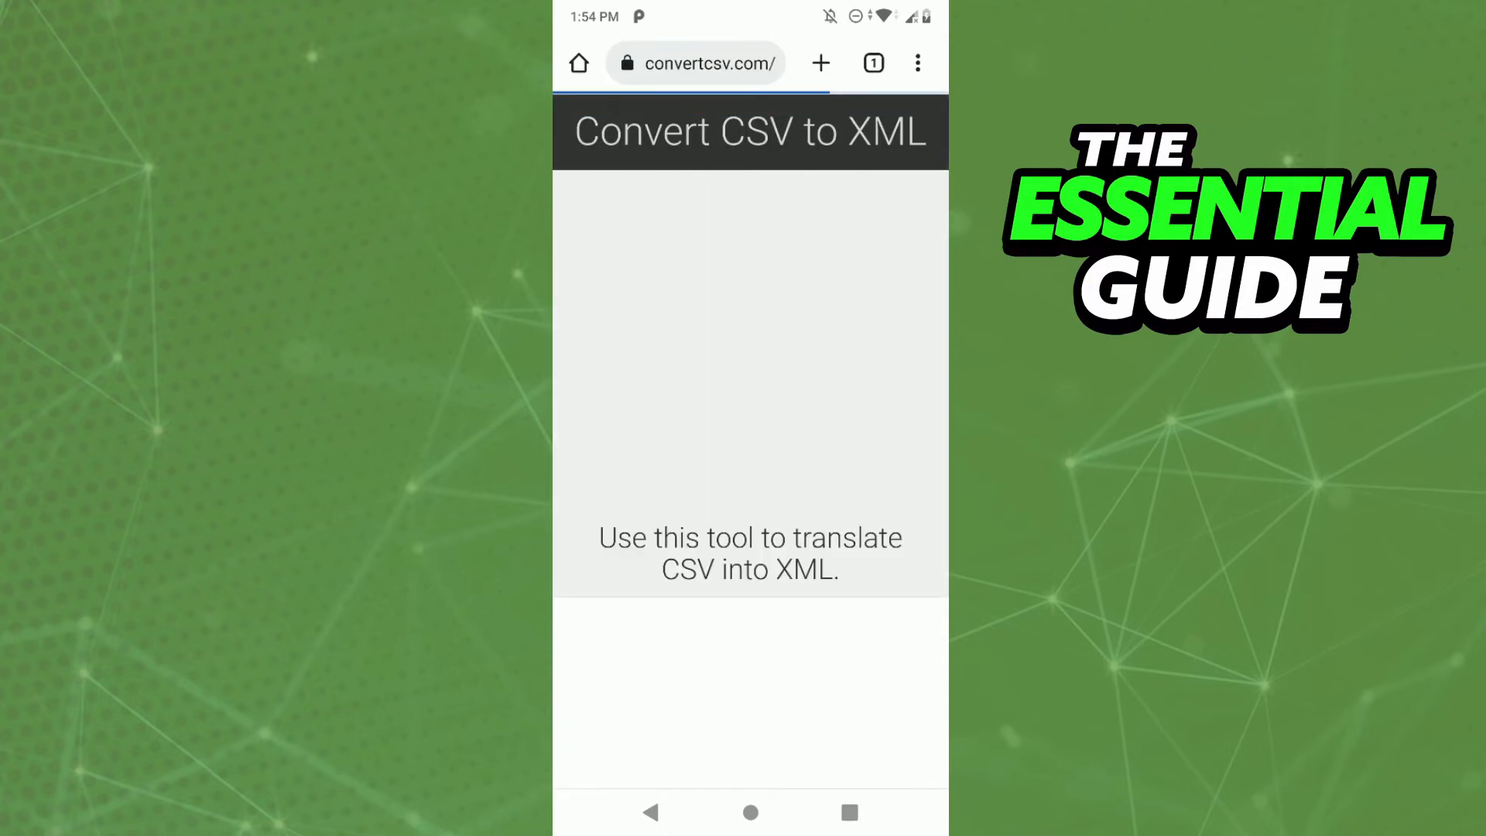
scroll(down, 3)
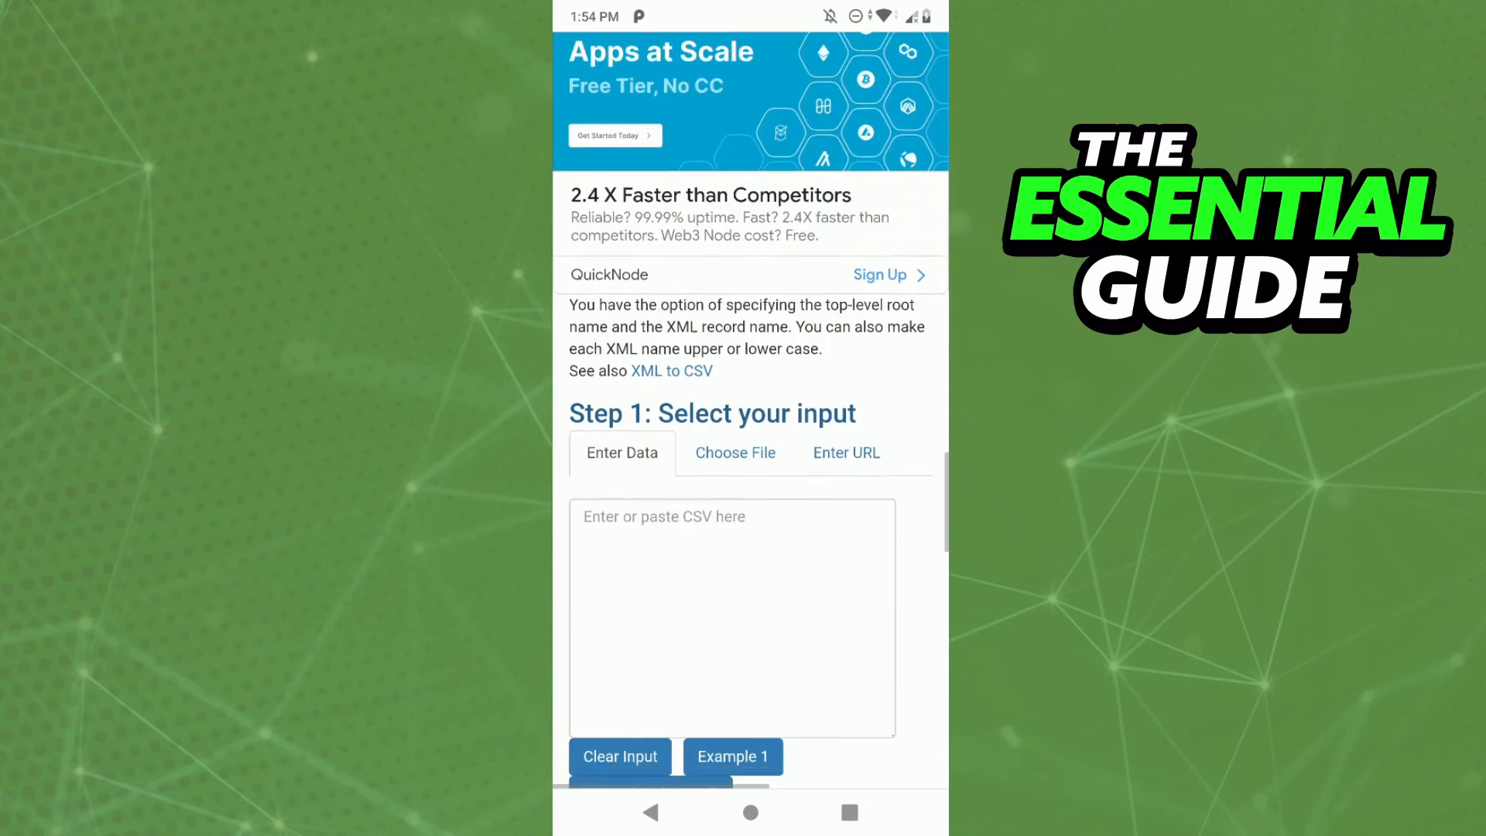
scroll(down, 3)
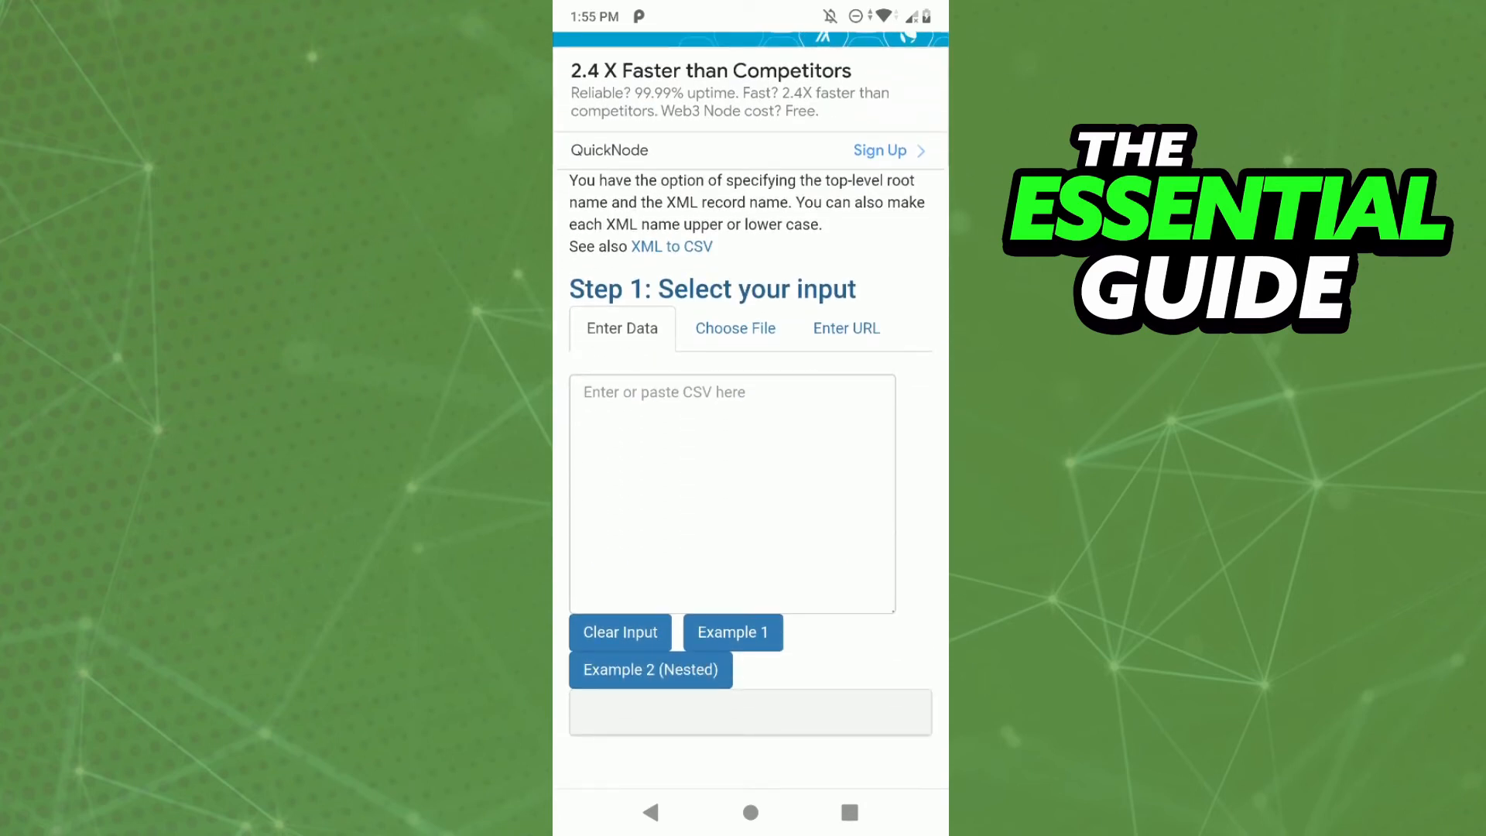
scroll(down, 3)
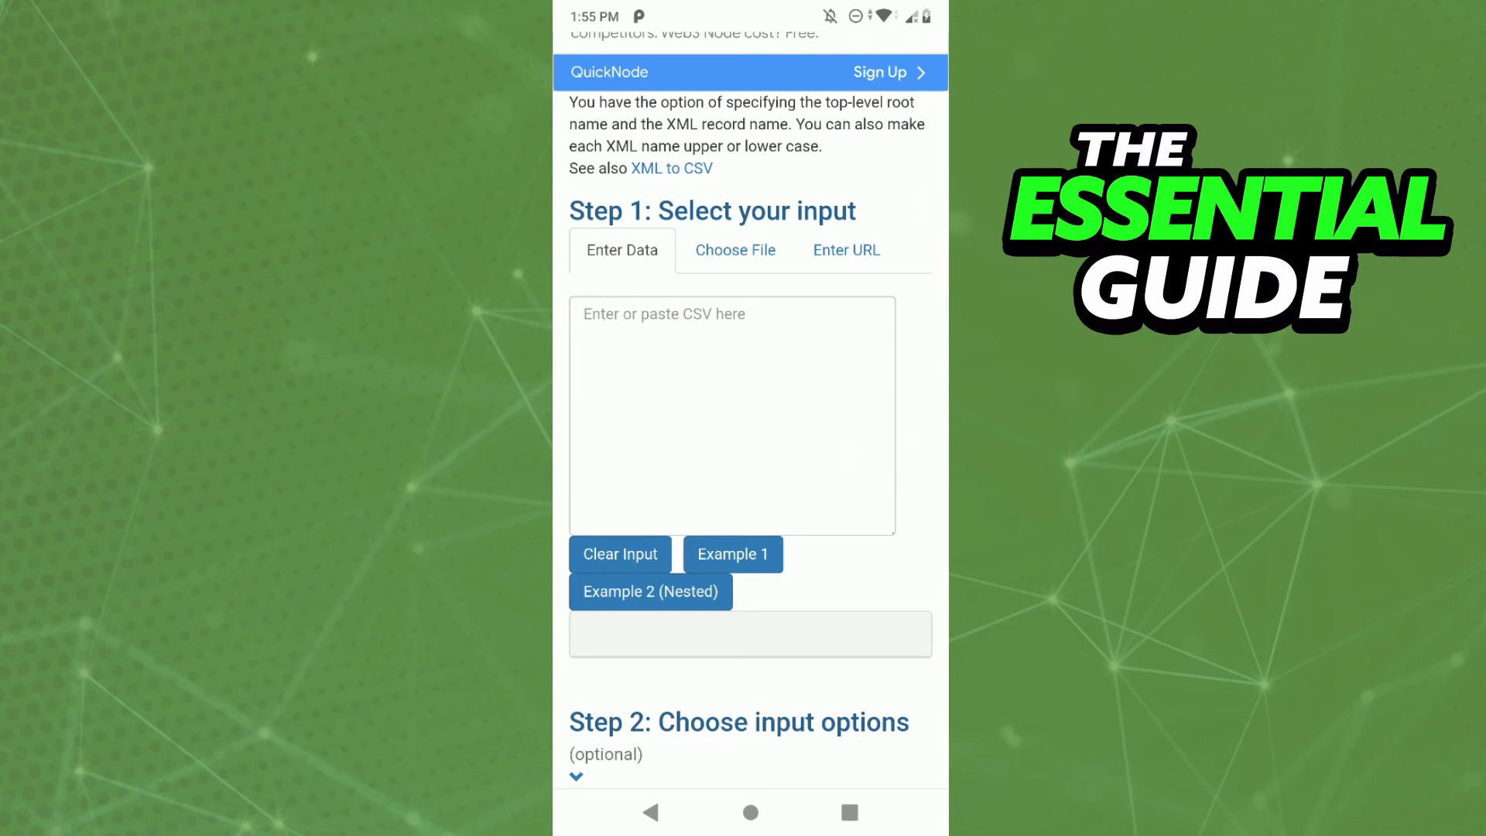
- Scroll to Step 5 Generate output, showing root name 'root' and record name 'row'
scroll(down, 3)
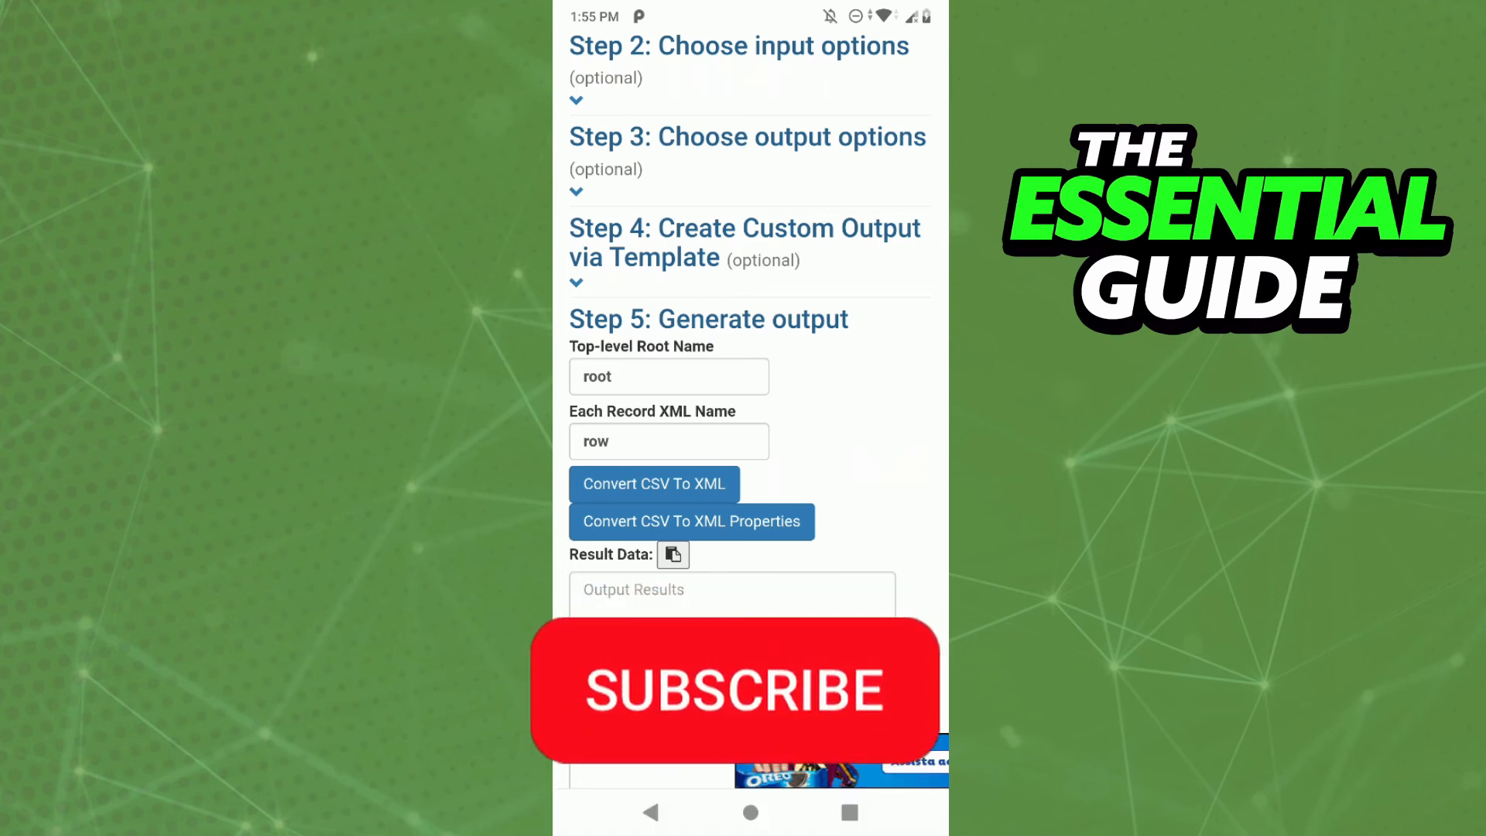
click(734, 691)
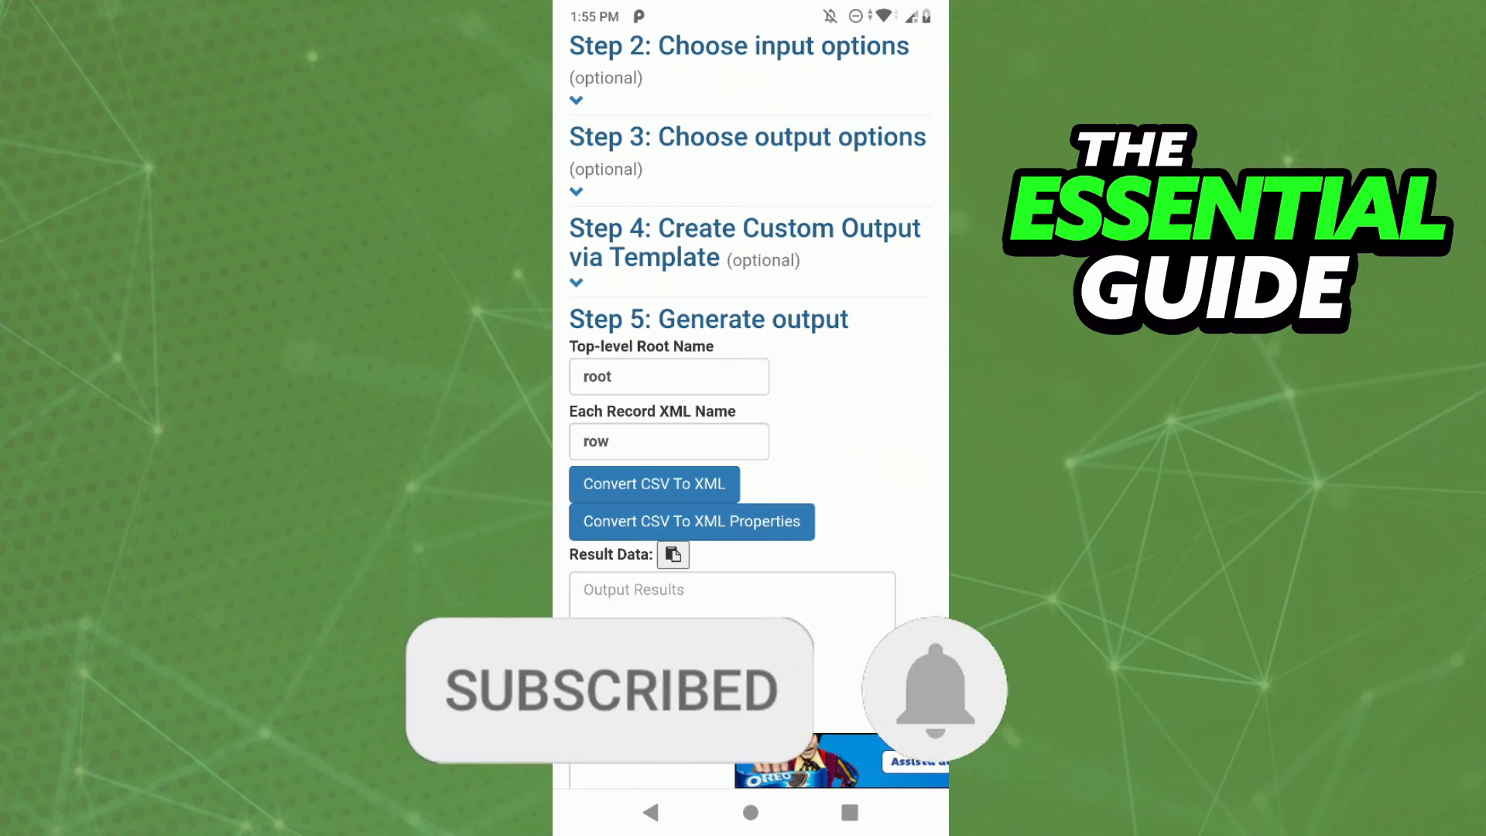